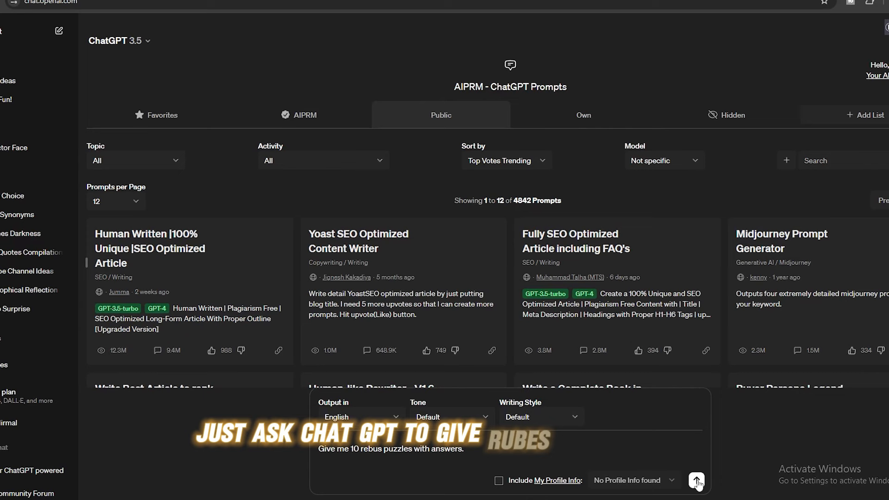
# Send the prompt 'Give me 10 rebus puzzles with answers.' in ChatGPT.
pyautogui.click(696, 481)
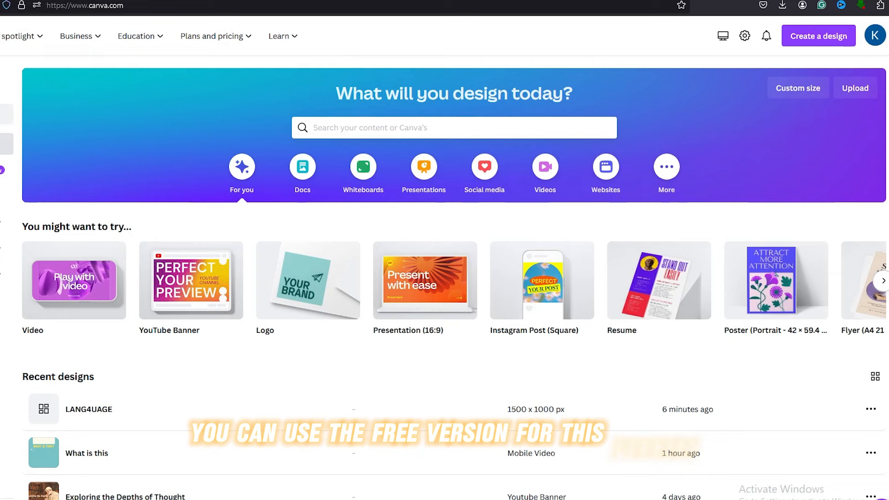
# Create a 1500×1000 px custom design and add a square shape to the page.
pyautogui.click(798, 88)
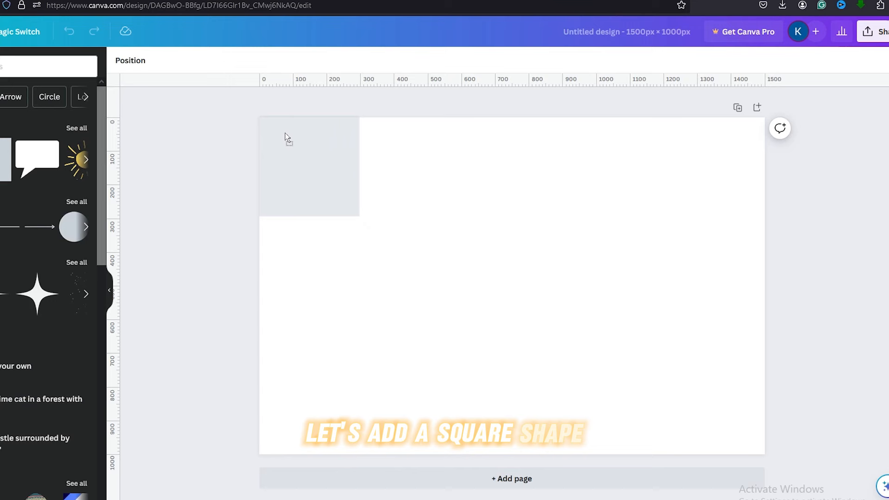
pyautogui.click(309, 166)
pyautogui.write('HEAD')
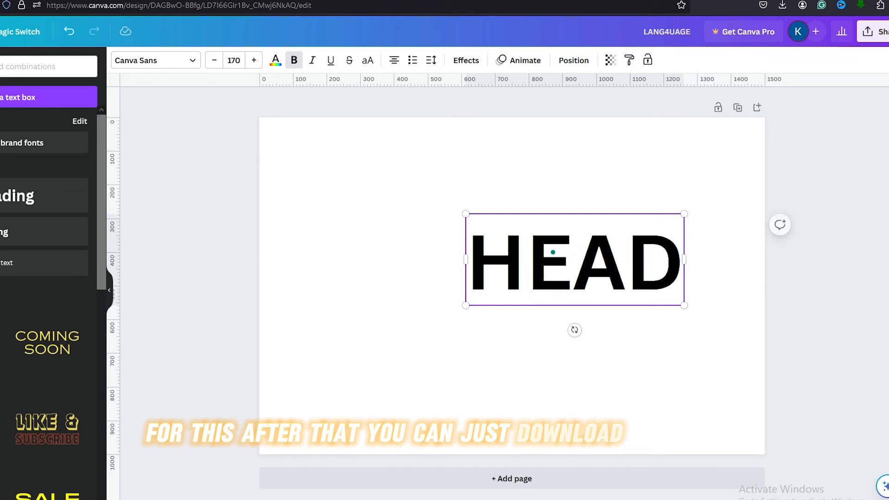
pyautogui.click(65, 200)
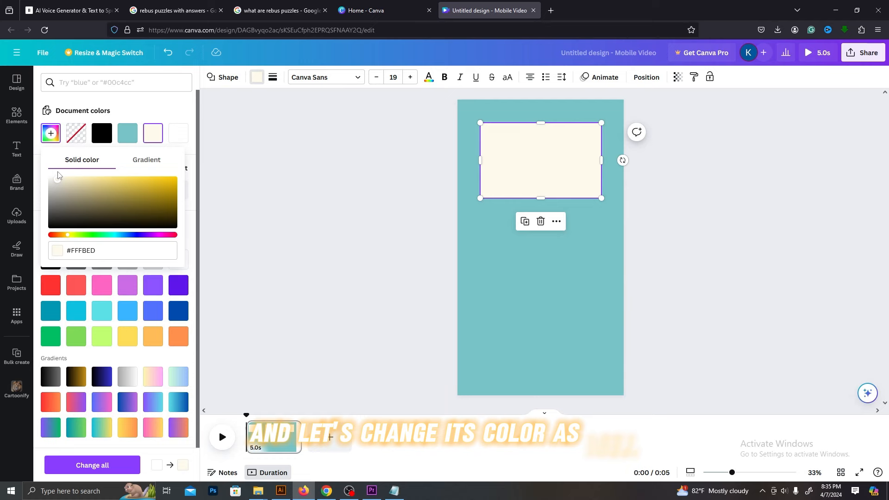
# Colour the rectangle pale cream (#FFFBED) and search Elements for 'stars'.
pyautogui.click(17, 115)
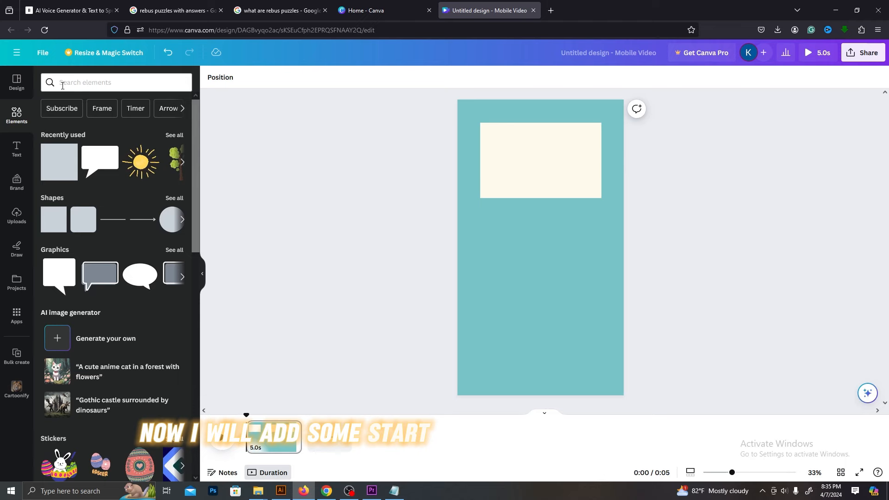
pyautogui.write('stars')
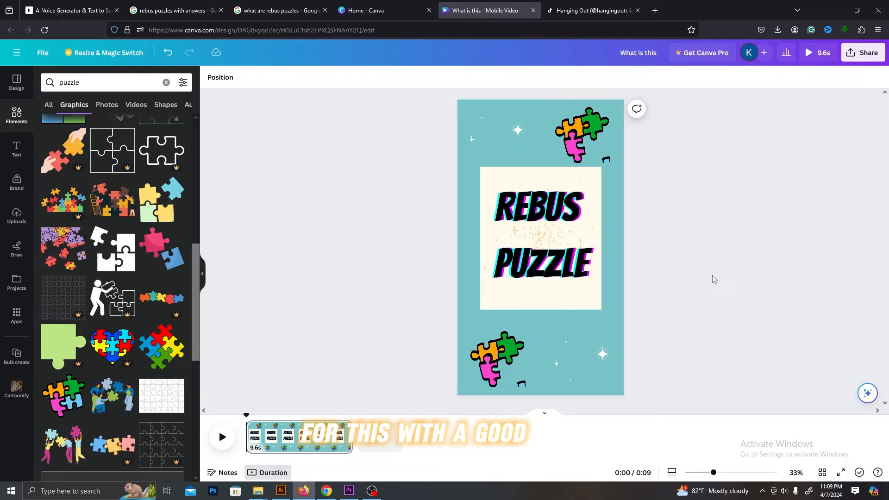
# Open VoiceLab on the ElevenLabs tab and start adding a new voice.
pyautogui.click(68, 10)
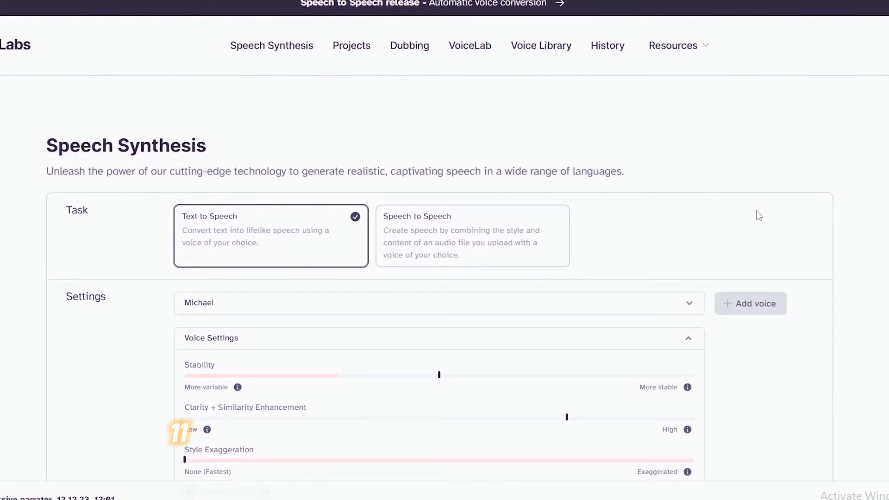
pyautogui.click(540, 45)
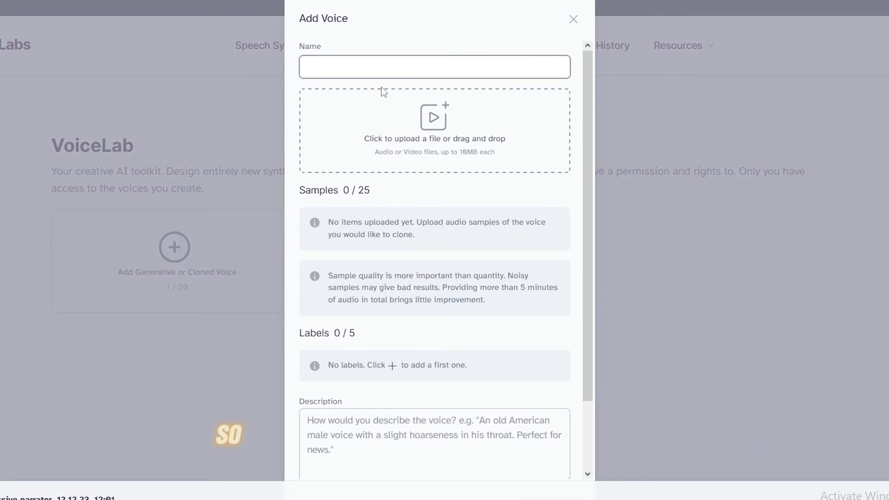
pyautogui.click(434, 66)
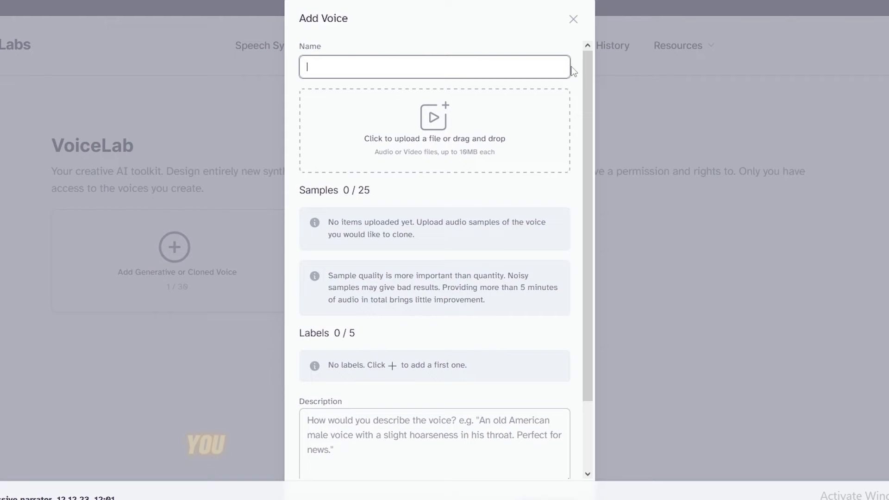
pyautogui.click(572, 18)
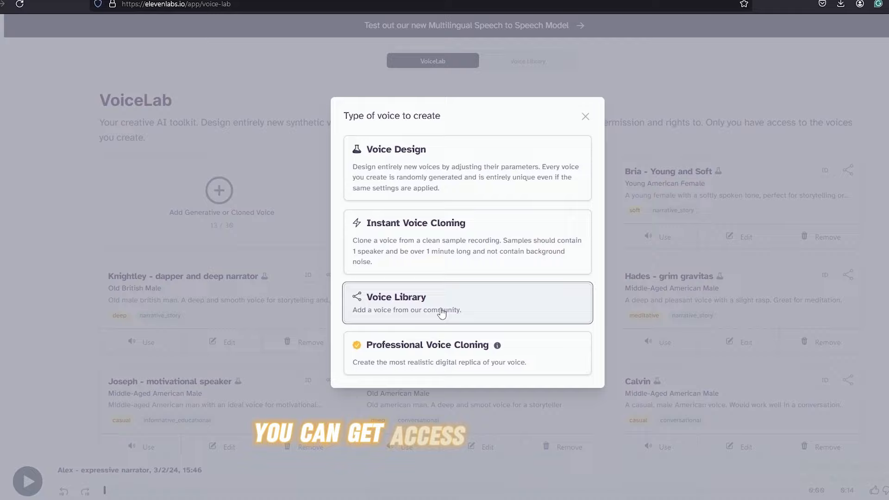
# Pick the 'Keli - very excited' community voice, stop its preview, and enter the Rebus Puzzle hook script.
pyautogui.click(397, 297)
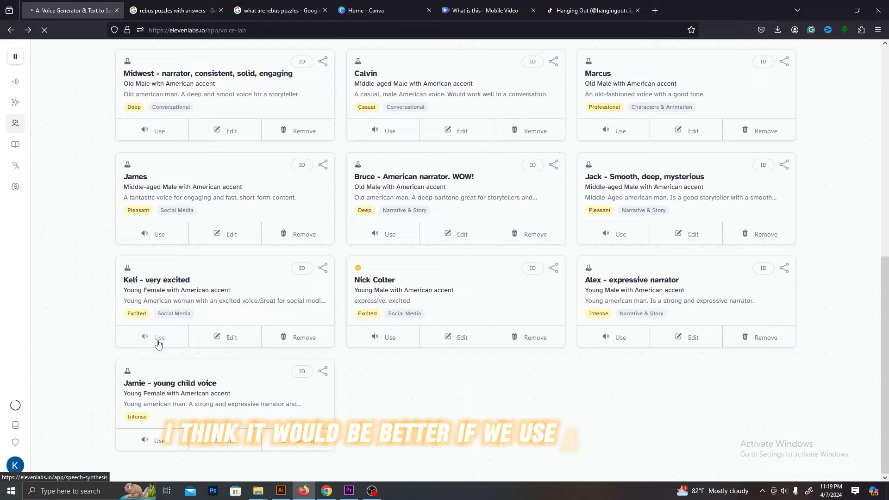
pyautogui.click(159, 338)
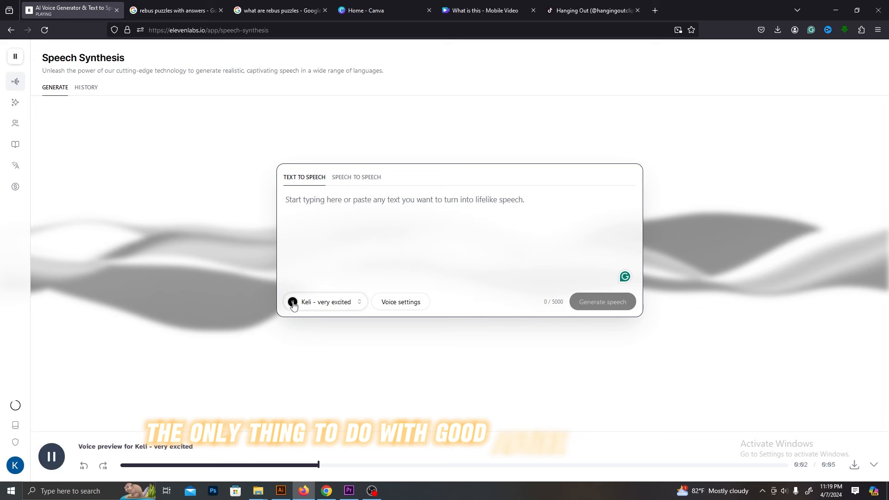
pyautogui.click(51, 457)
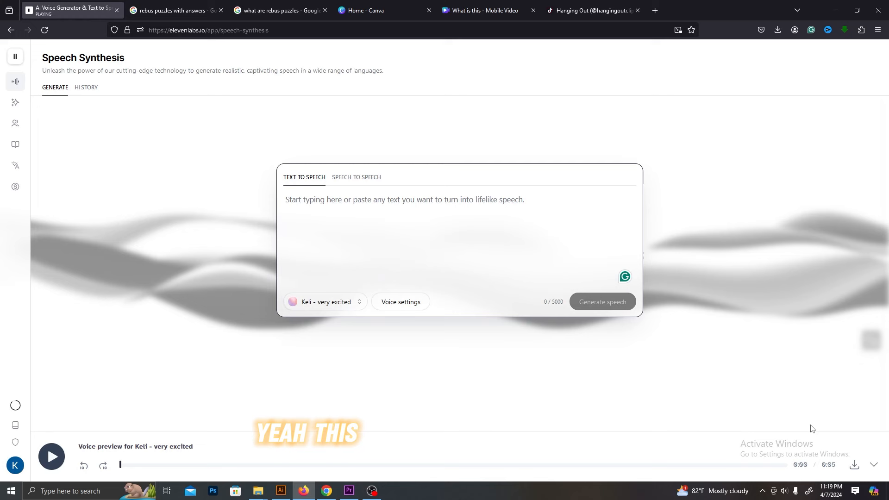
pyautogui.write("Rebus Puzzle, If you can solve these puzzles, You might be a genius. You will have 5 seconds to guess it. so, let's start.")
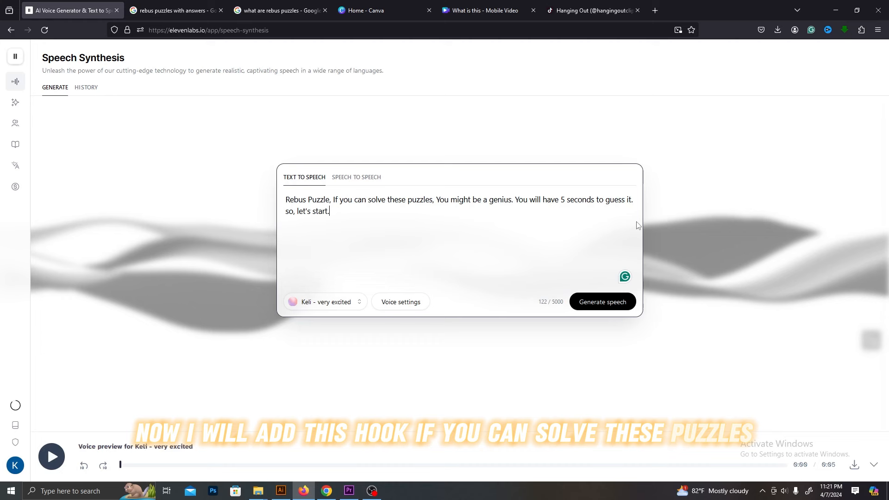
# Generate Keli speech for the intro hook and for 'The Answer is Foreign Language.'.
pyautogui.click(602, 302)
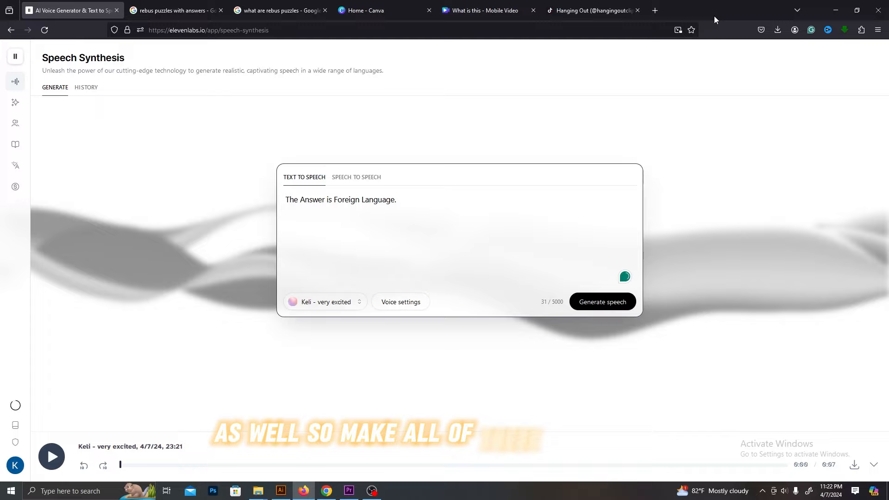
pyautogui.click(485, 10)
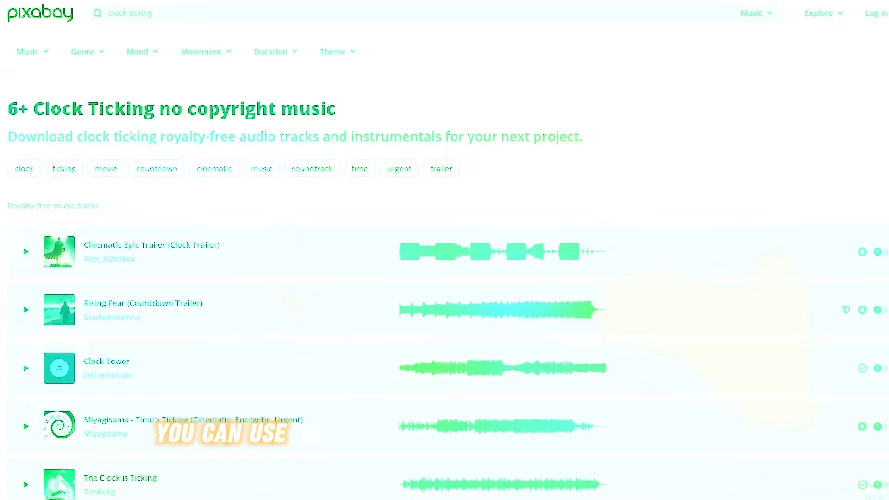
# Scroll through Pixabay's clock-ticking music results to find a ticking sound.
pyautogui.scroll(-3)
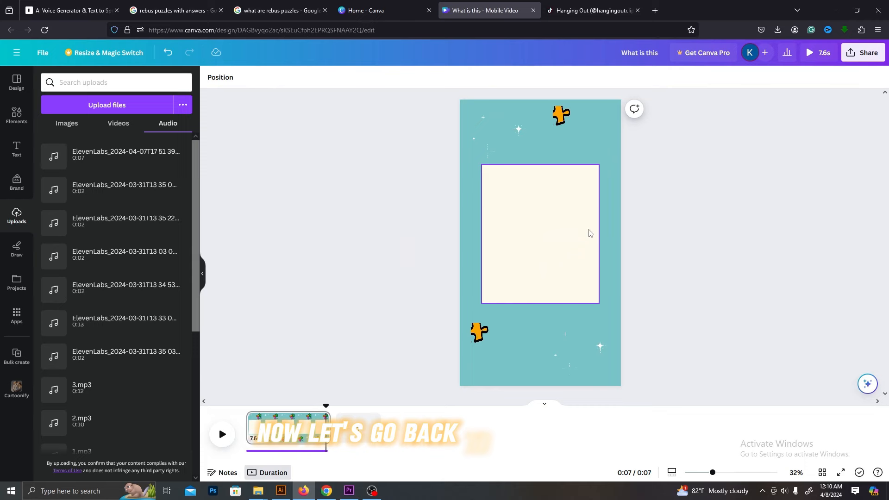
# Return to the Canva title page design with the uploaded audio files listed.
pyautogui.click(106, 105)
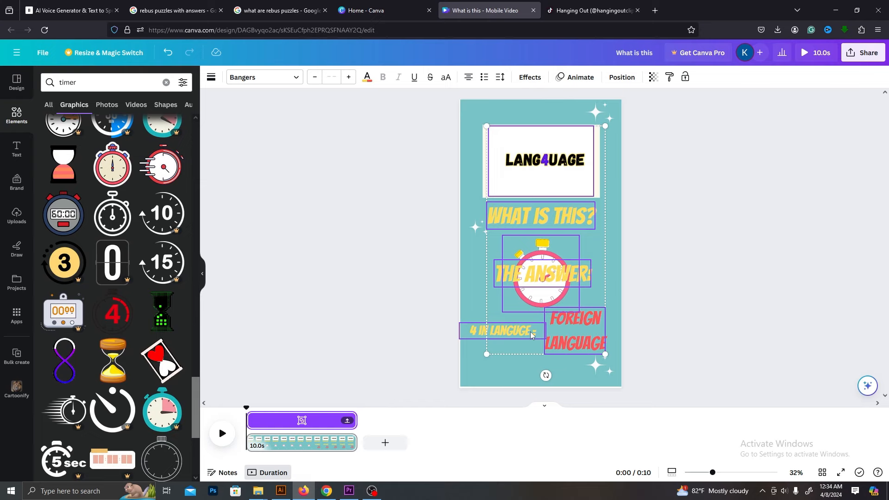
# Open the Animate options for the FOREIGN LANGUAGE answer text.
pyautogui.click(579, 78)
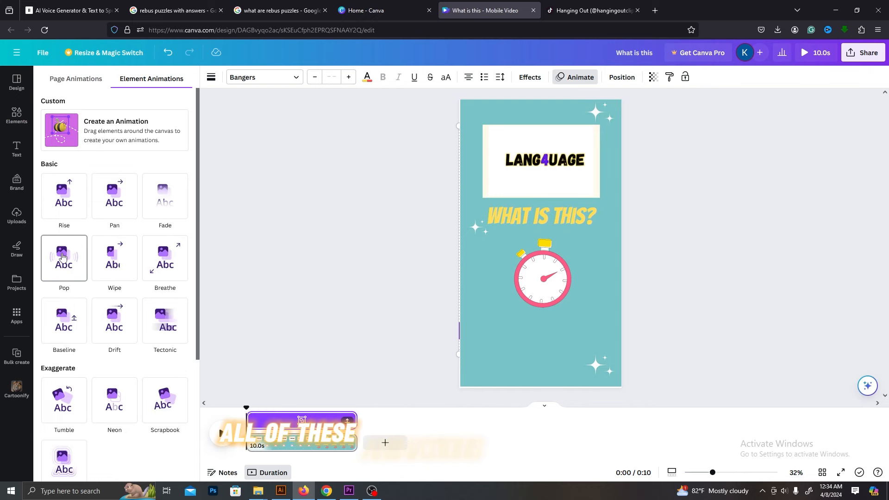
# Apply the Pop element animation to the answer text boxes.
pyautogui.click(63, 258)
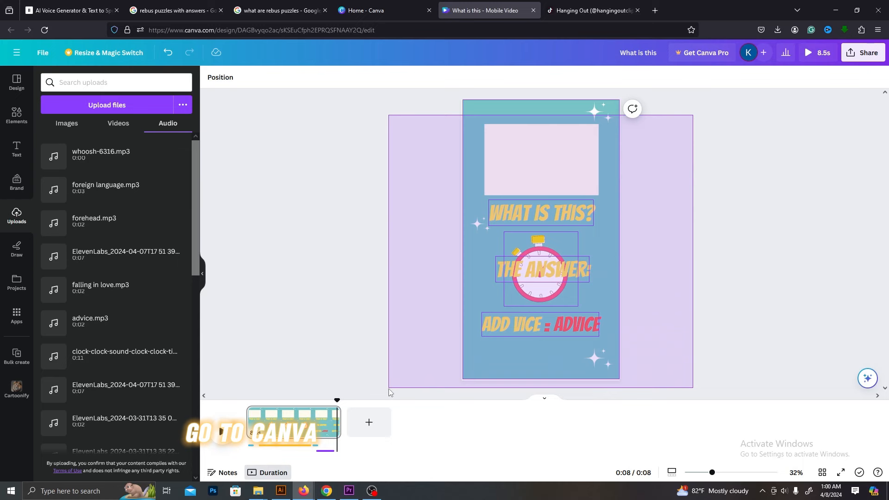
# Add the uploaded puzzle clips from Uploads' Videos tab into a 25.6-second timeline.
pyautogui.click(119, 123)
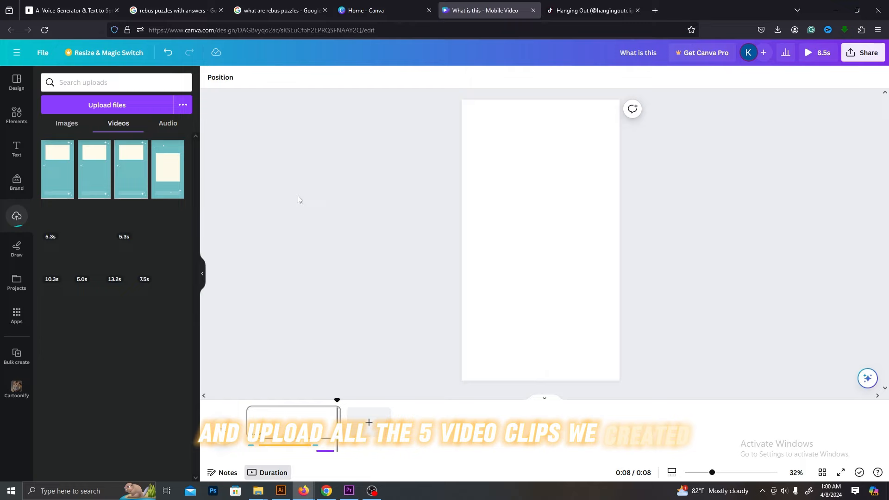
pyautogui.click(804, 53)
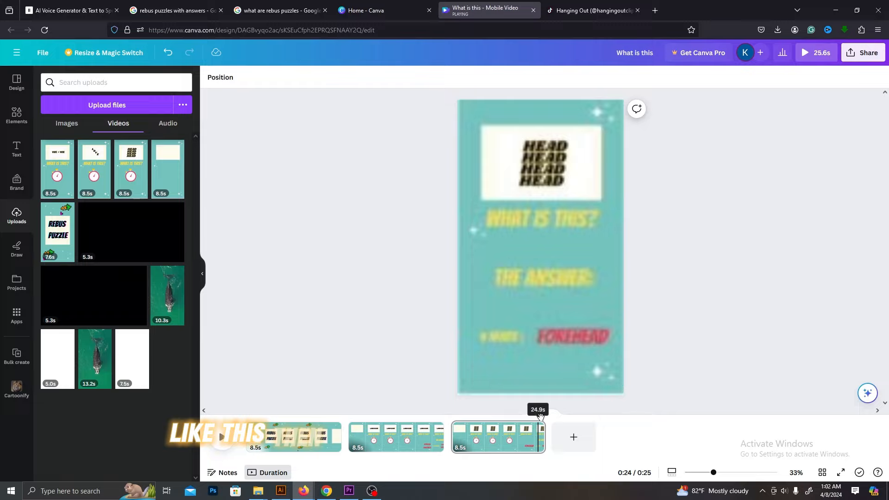